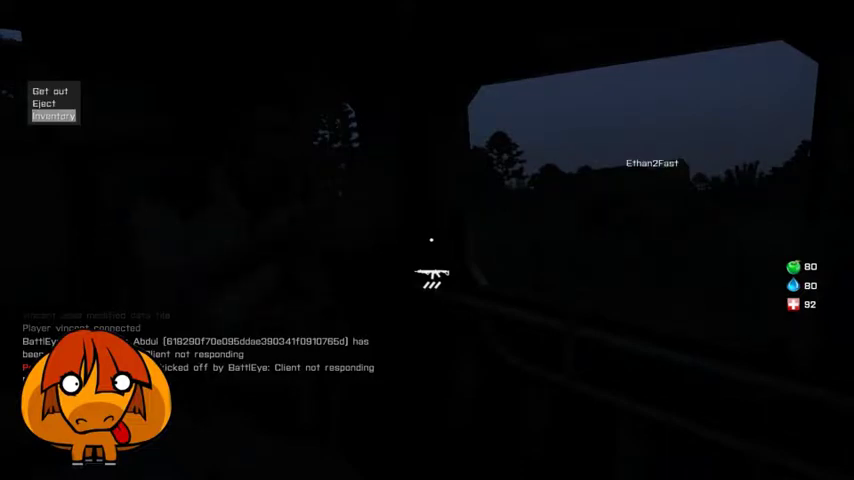
# Step: Reach the Audio Options screen with effects, music, radio, voice and microphone volume levels
pyautogui.click(52, 116)
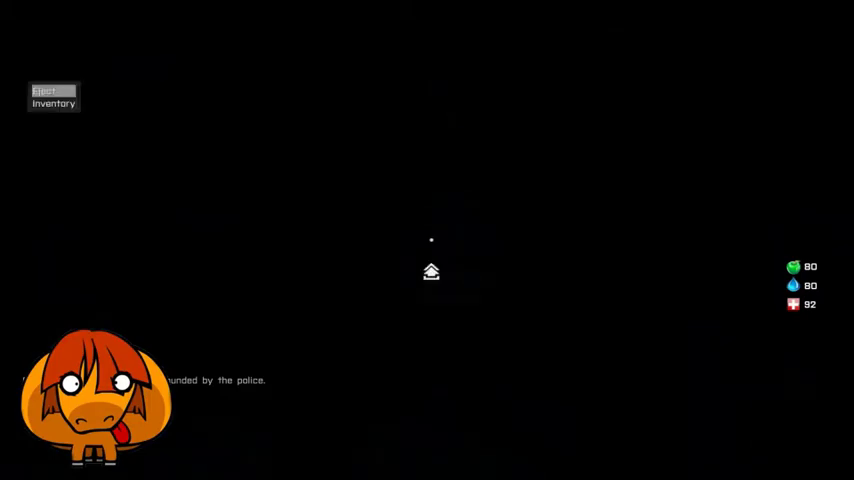
pyautogui.click(52, 104)
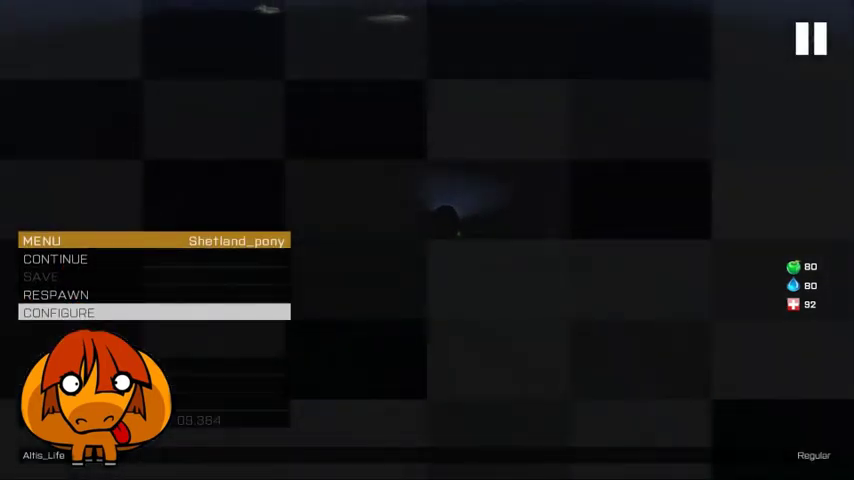
pyautogui.click(58, 312)
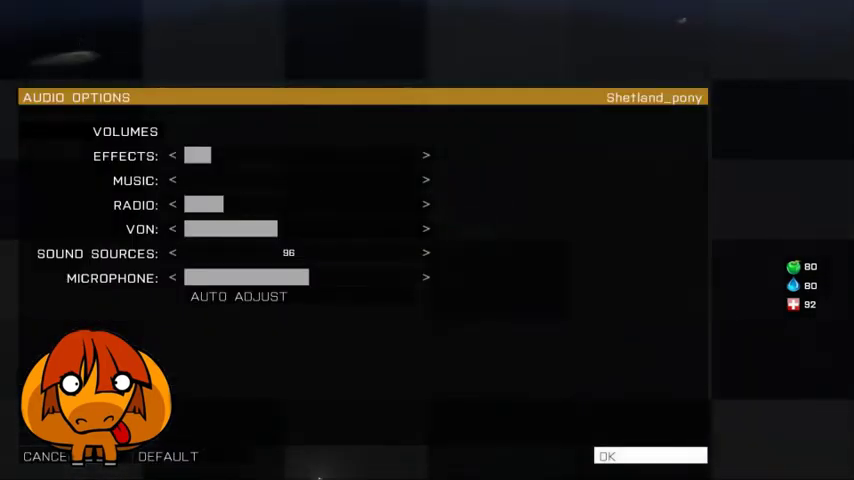